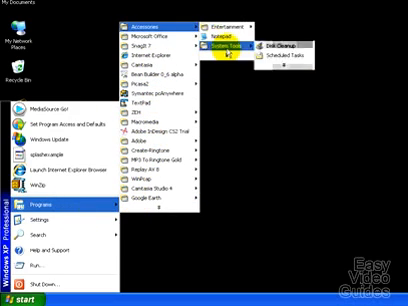
# Launch Disk Cleanup from Accessories > System Tools.
pyautogui.click(310, 45)
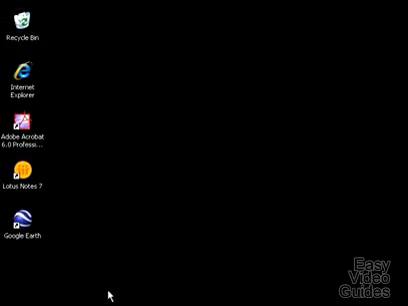
# Open the Start menu to reach Search.
pyautogui.click(22, 296)
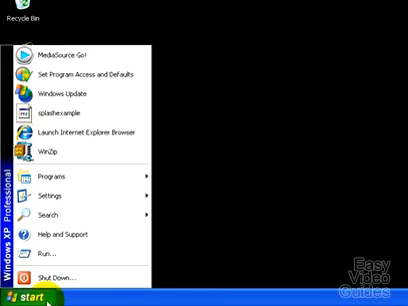